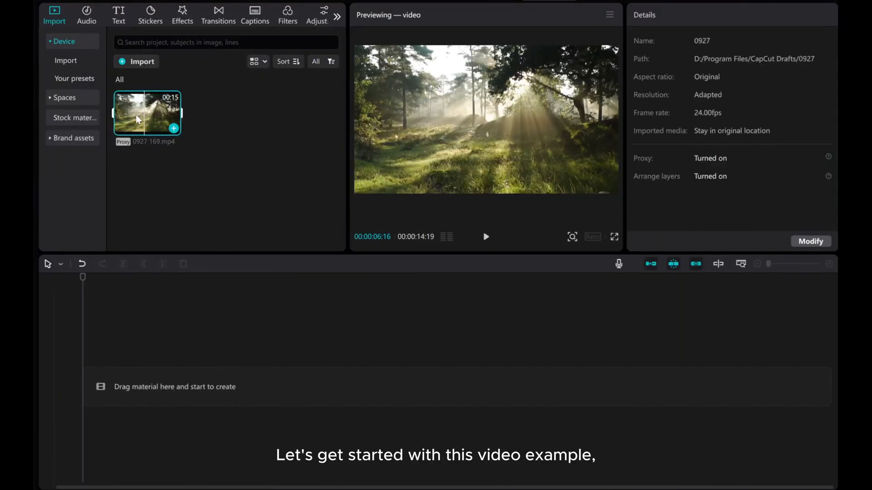
# - Drop the forest footage 0927 169.mp4 from Import media onto the timeline's main track
pyautogui.moveTo(147, 115); pyautogui.dragTo(271, 328)
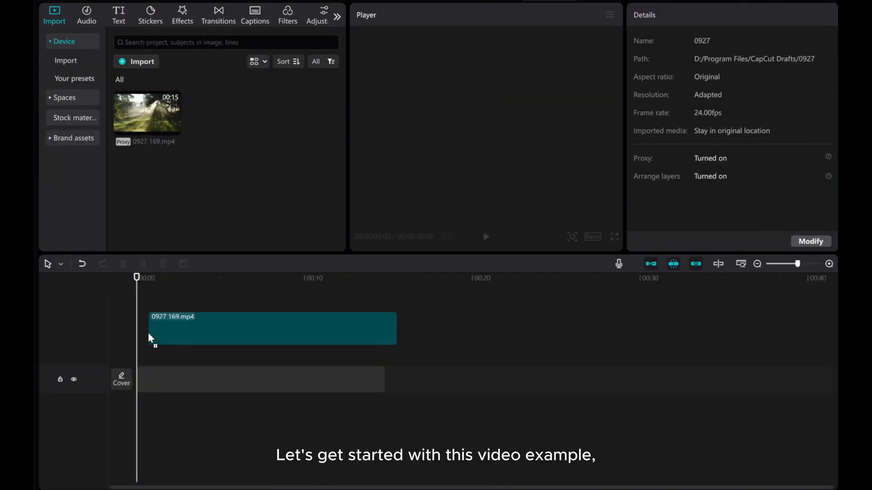
pyautogui.moveTo(147, 111); pyautogui.dragTo(250, 386)
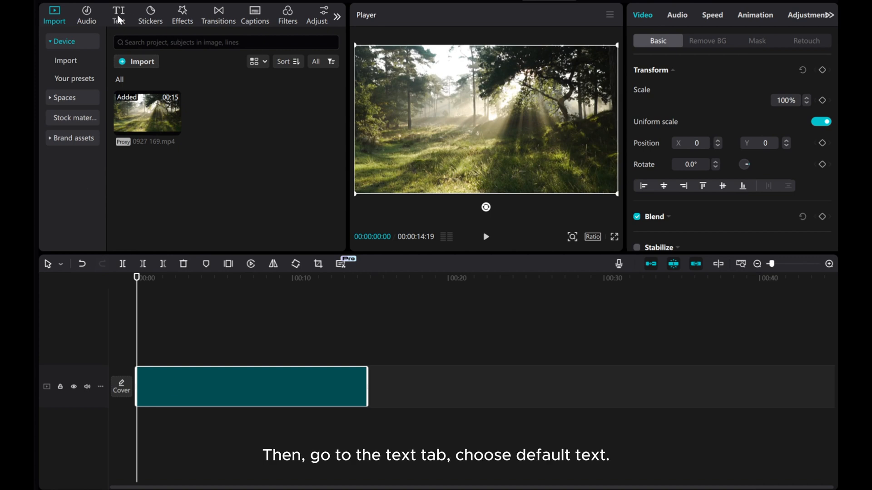
# - Add a default text title reading NATURE, stretched across the whole forest clip
pyautogui.click(118, 14)
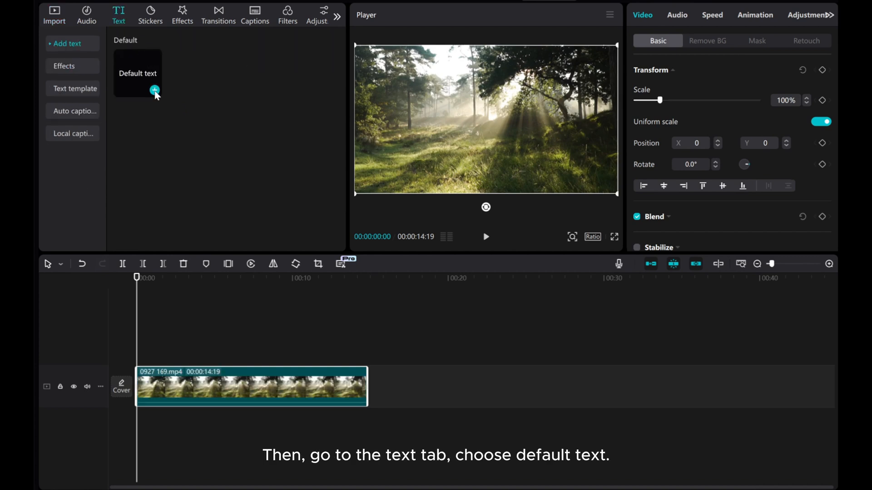
pyautogui.click(155, 90)
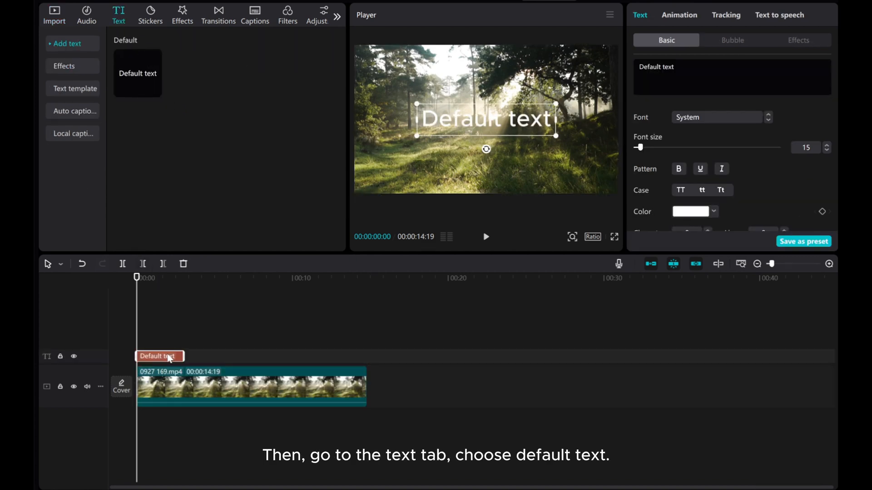
pyautogui.moveTo(183, 356); pyautogui.dragTo(325, 356)
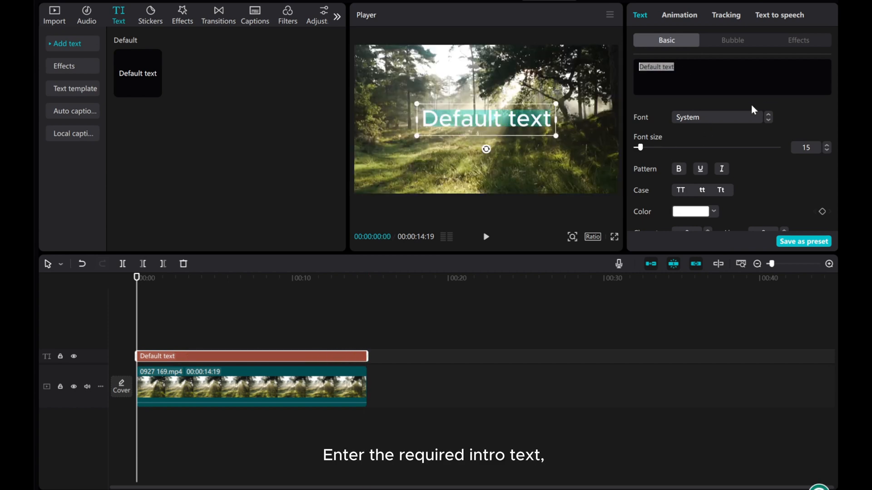
pyautogui.write('nature')
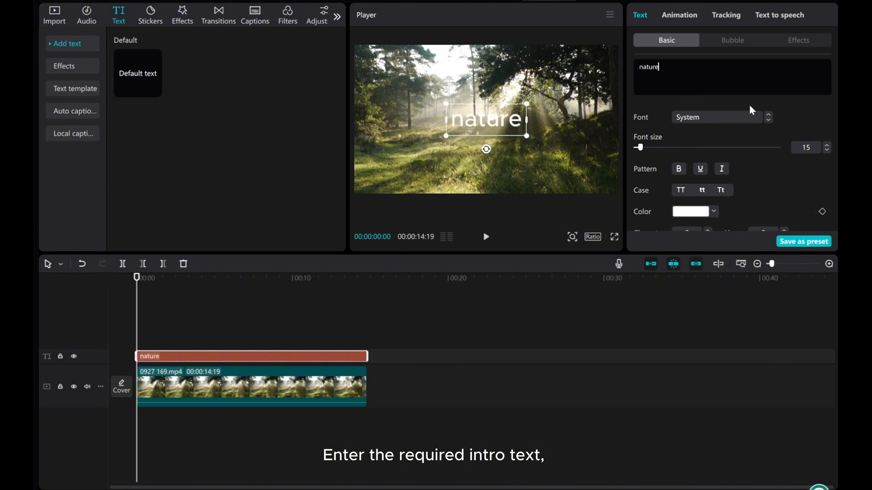
# - Style the title in Impact, size 36, bold, letter spacing 1, bright green colour
pyautogui.click(717, 117)
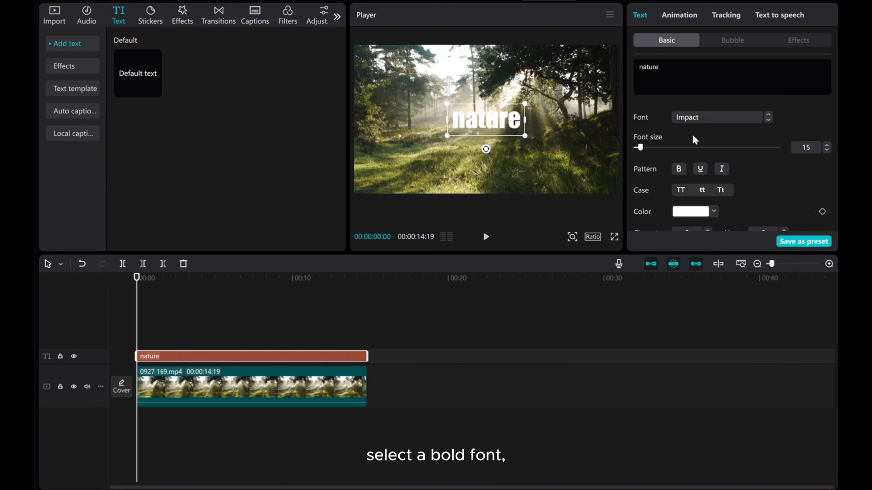
pyautogui.moveTo(639, 147); pyautogui.dragTo(645, 147)
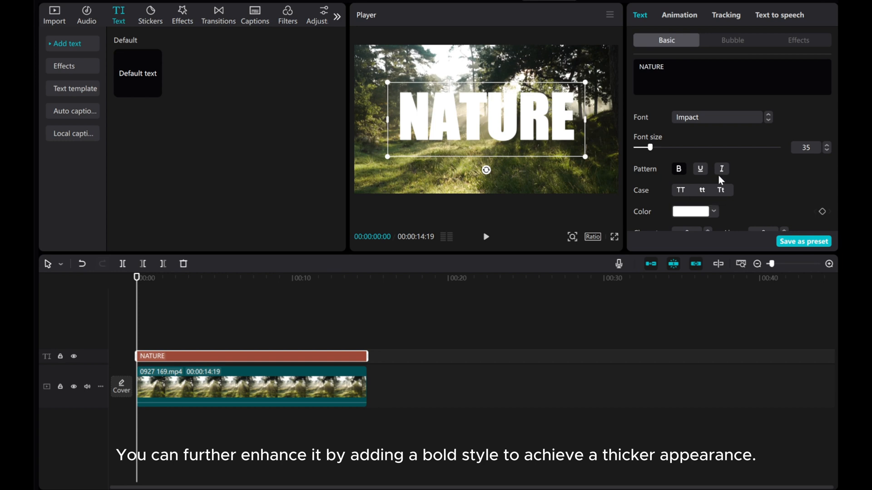
pyautogui.scroll(-3)
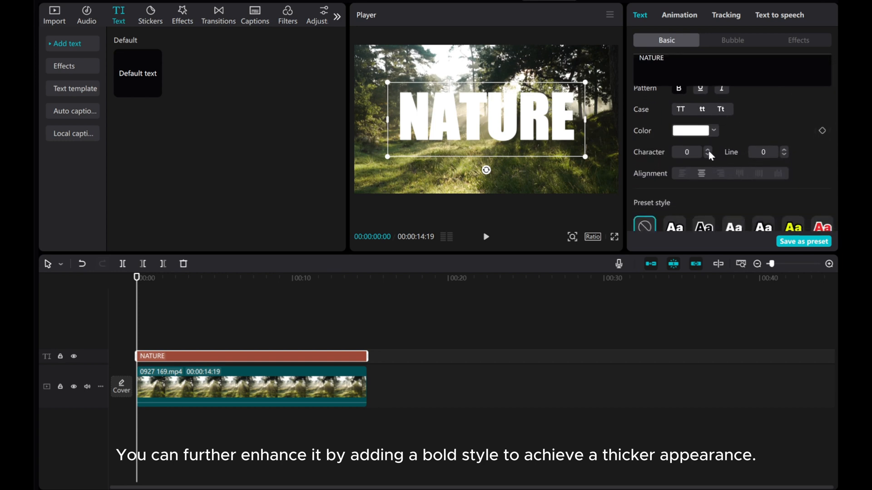
pyautogui.click(707, 149)
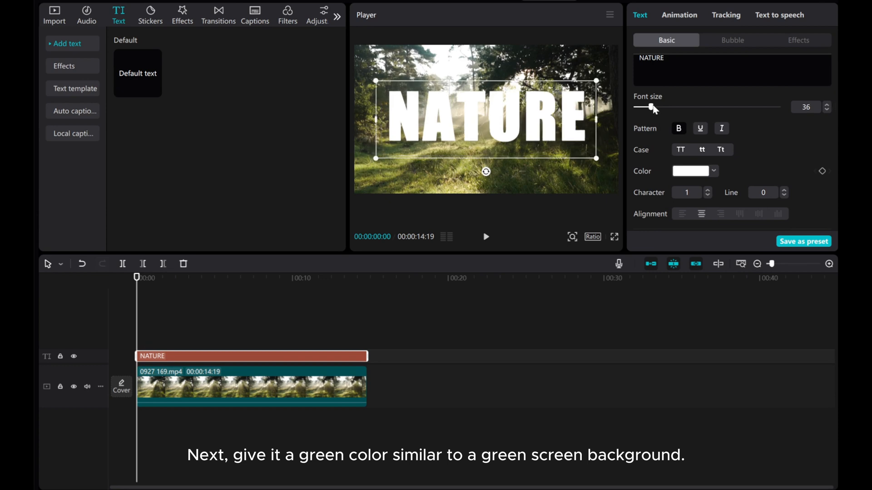
pyautogui.click(690, 171)
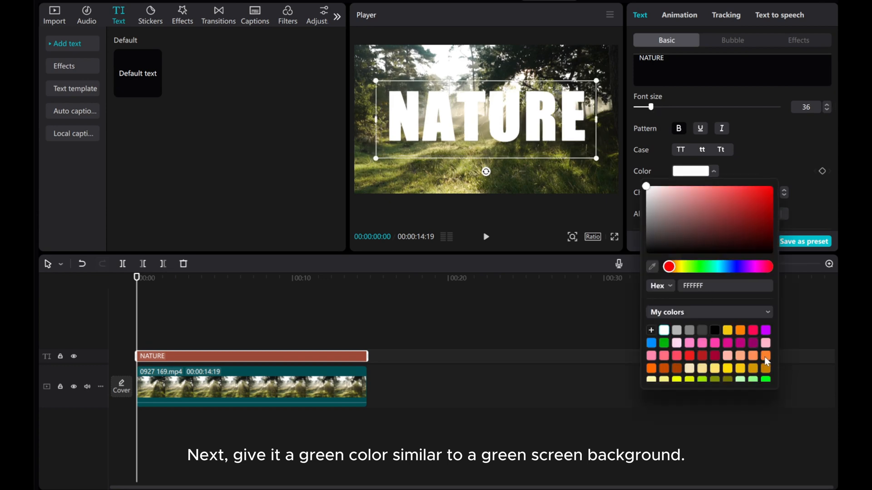
pyautogui.click(651, 354)
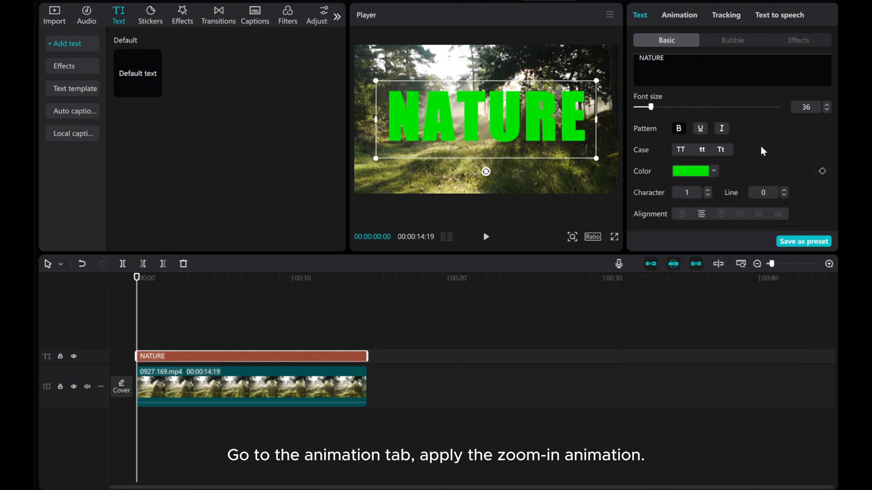
pyautogui.moveTo(672, 20)
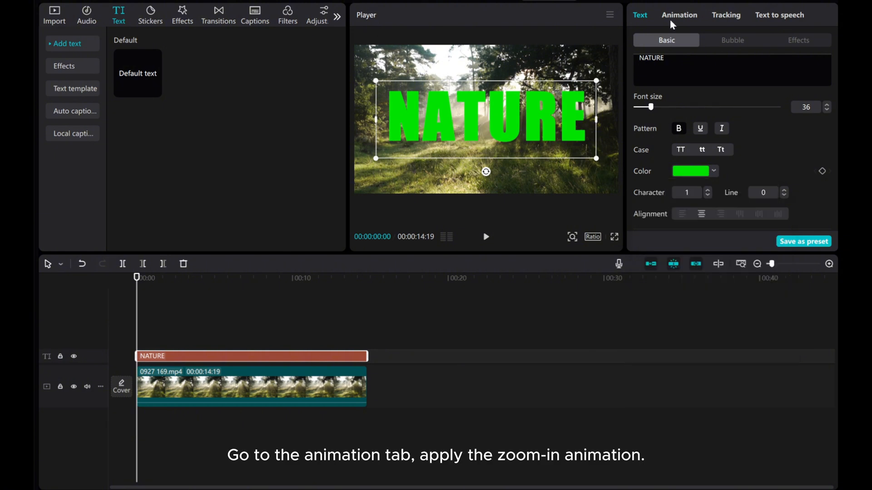
# - Give the NATURE title a Zoom In entrance animation with a 1.0-second duration
pyautogui.click(679, 15)
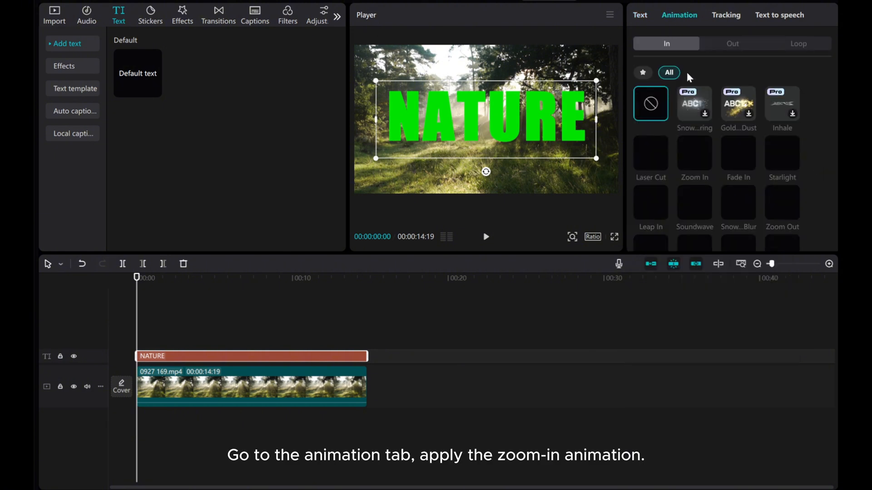
pyautogui.click(694, 152)
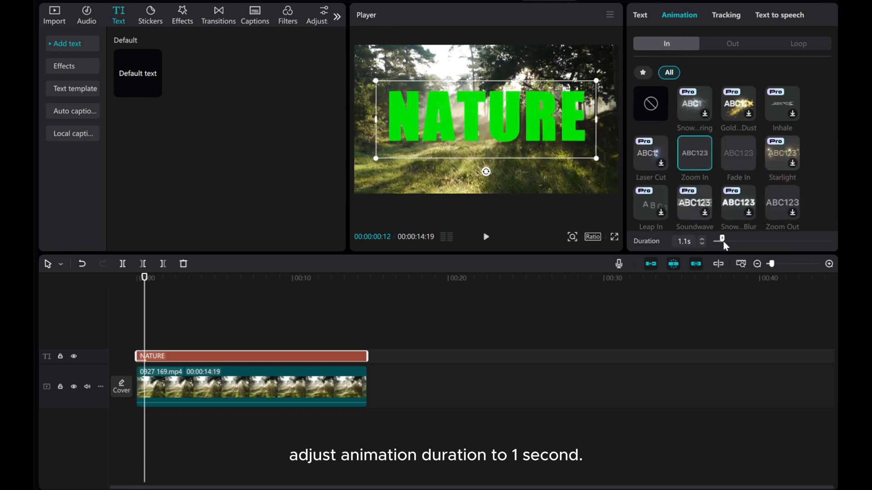
pyautogui.click(486, 237)
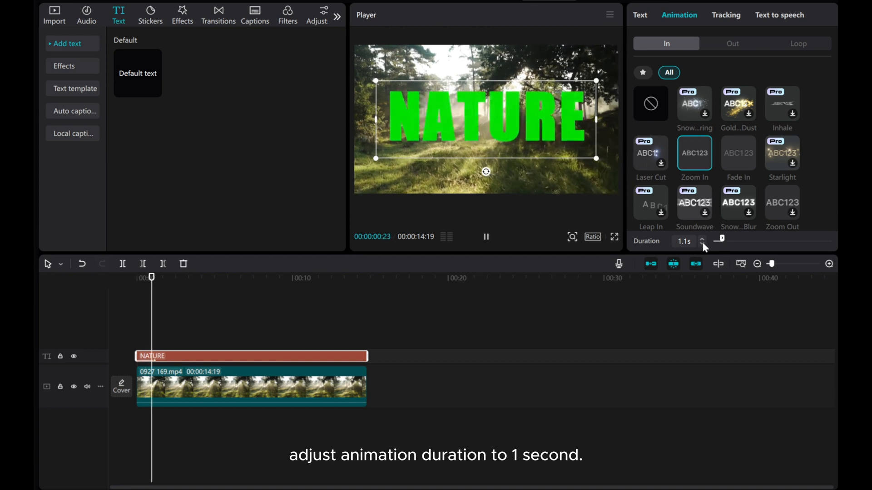
pyautogui.click(702, 244)
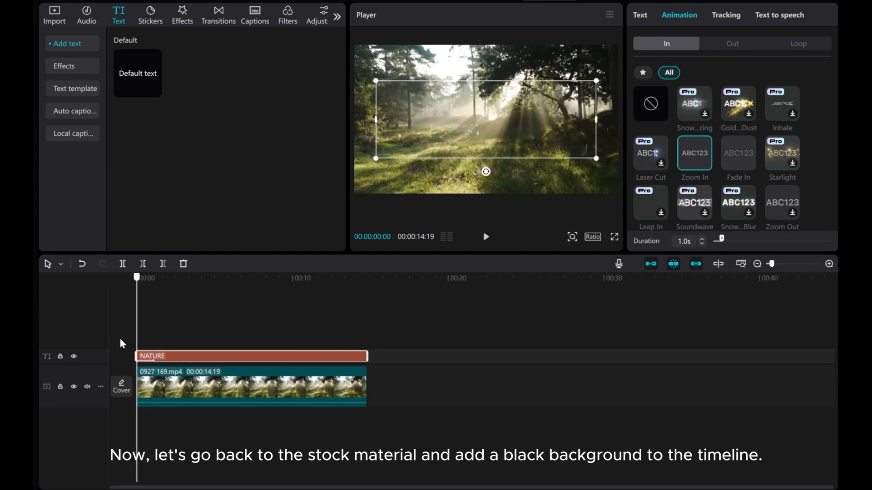
# - Place a stock black clip below the title, freeze it and extend it to the title's length
pyautogui.click(54, 14)
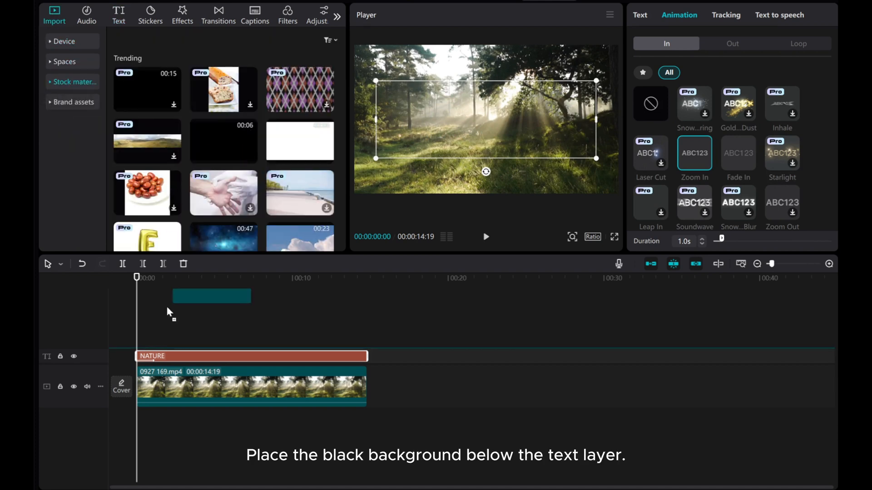
pyautogui.moveTo(211, 296); pyautogui.dragTo(175, 349)
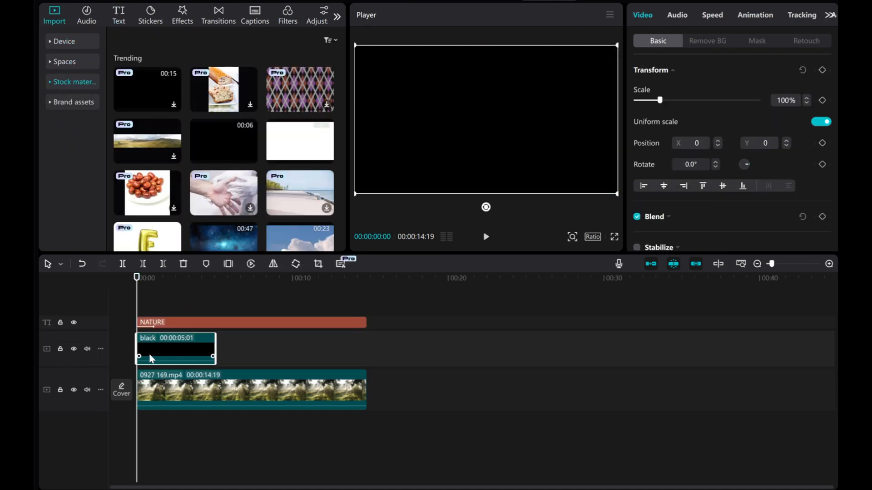
pyautogui.click(228, 263)
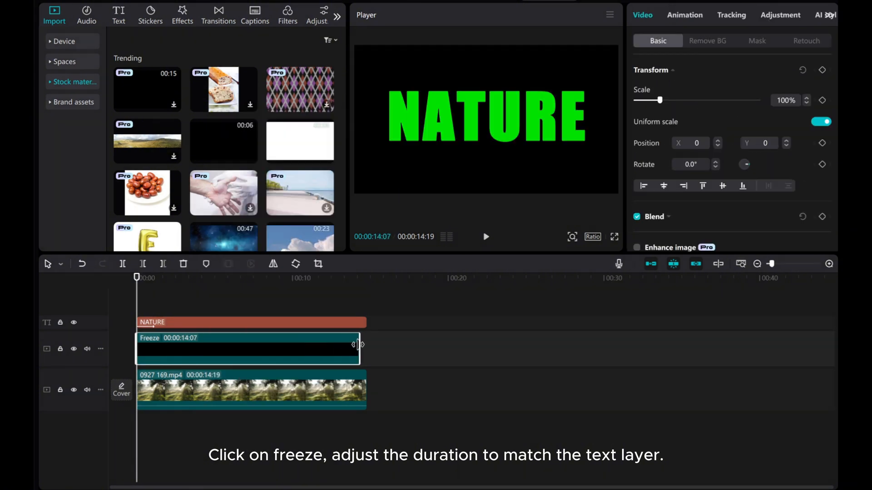
pyautogui.moveTo(358, 345); pyautogui.dragTo(369, 345)
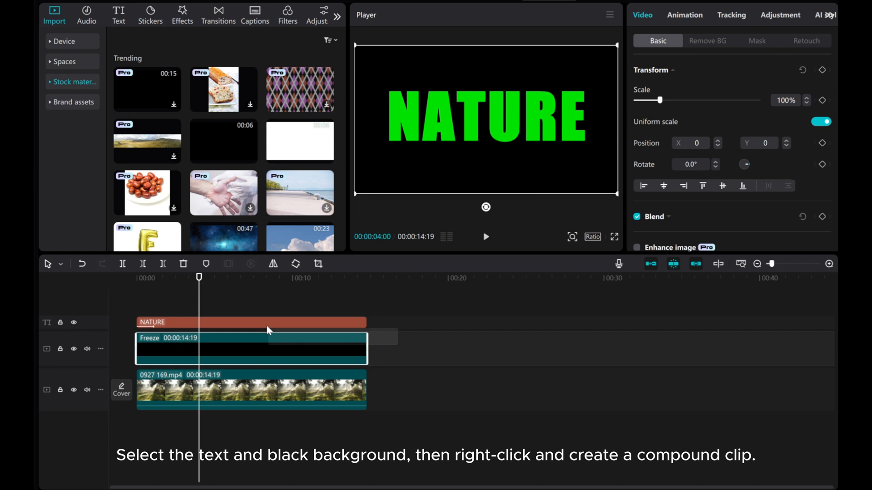
# - Create a compound clip from the NATURE title and the black still
pyautogui.rightClick(268, 347)
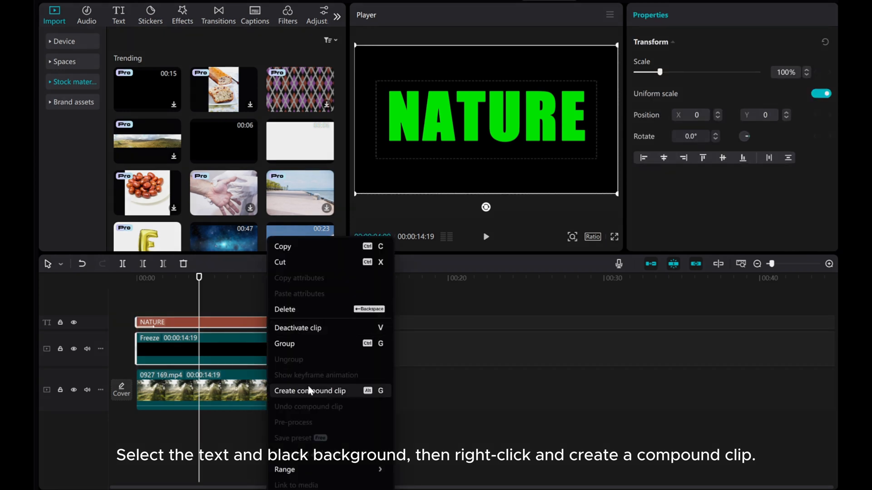
pyautogui.click(310, 390)
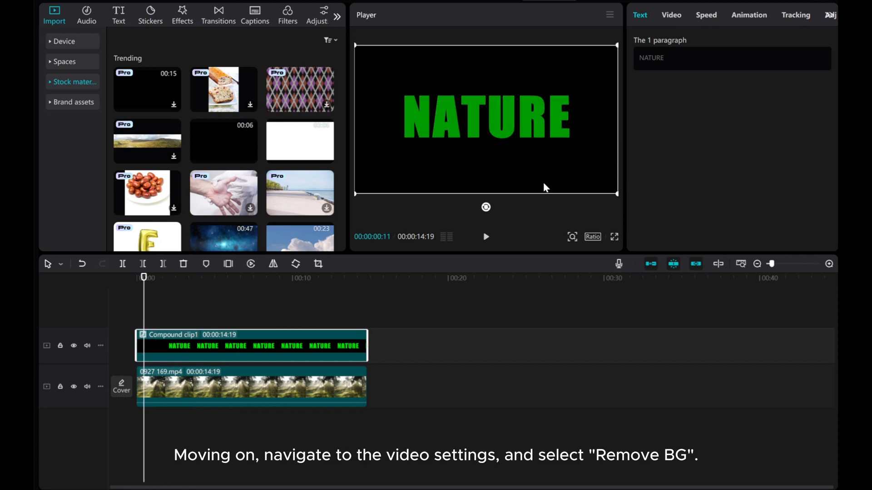
# - Chroma-key the title's green in Remove BG at about 37 intensity so footage shows through the letters
pyautogui.click(671, 15)
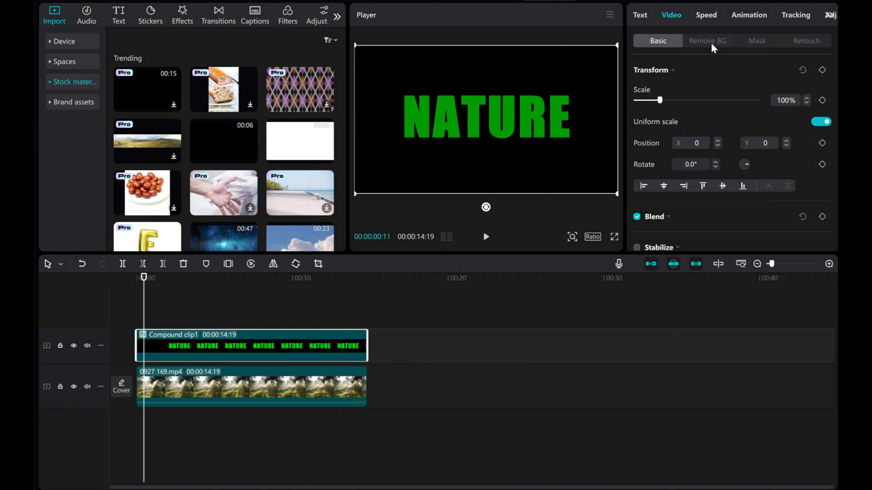
pyautogui.click(707, 41)
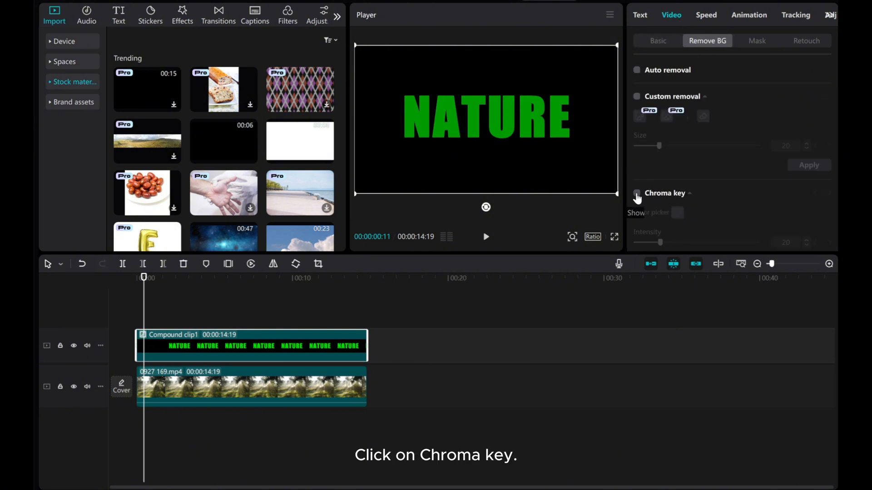
pyautogui.click(636, 192)
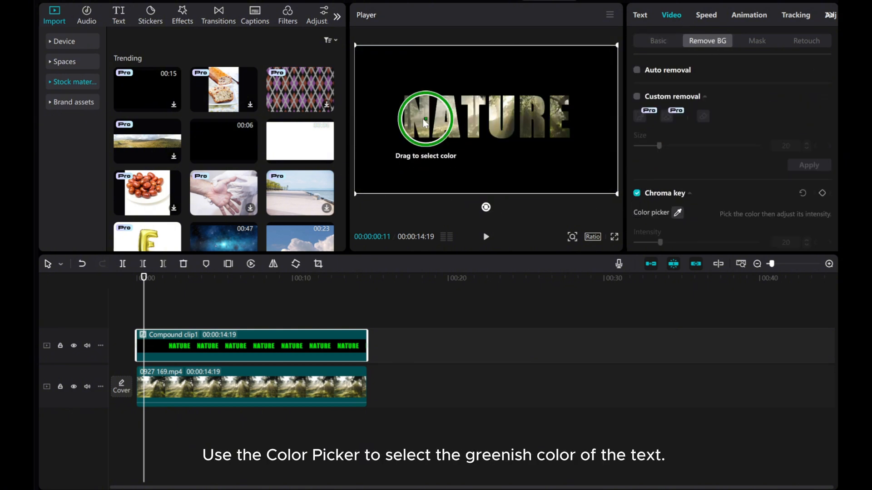
pyautogui.click(425, 121)
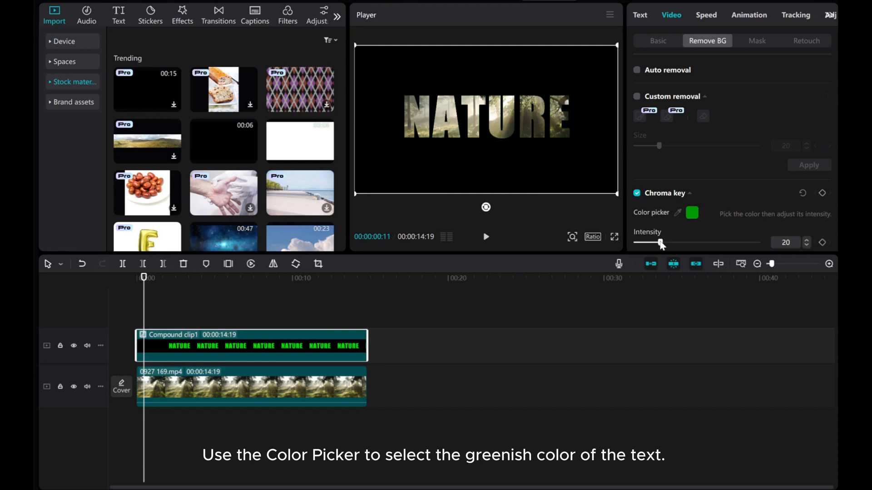
pyautogui.moveTo(660, 242); pyautogui.dragTo(676, 242)
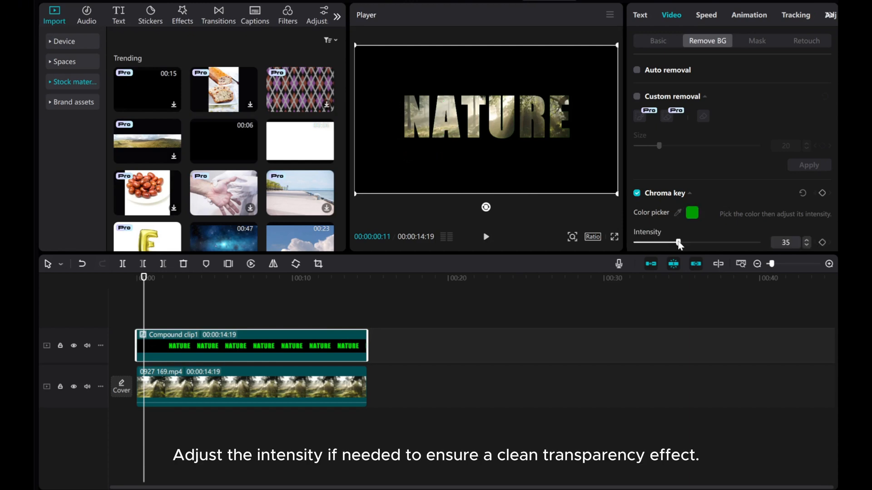
pyautogui.moveTo(678, 242); pyautogui.dragTo(683, 242)
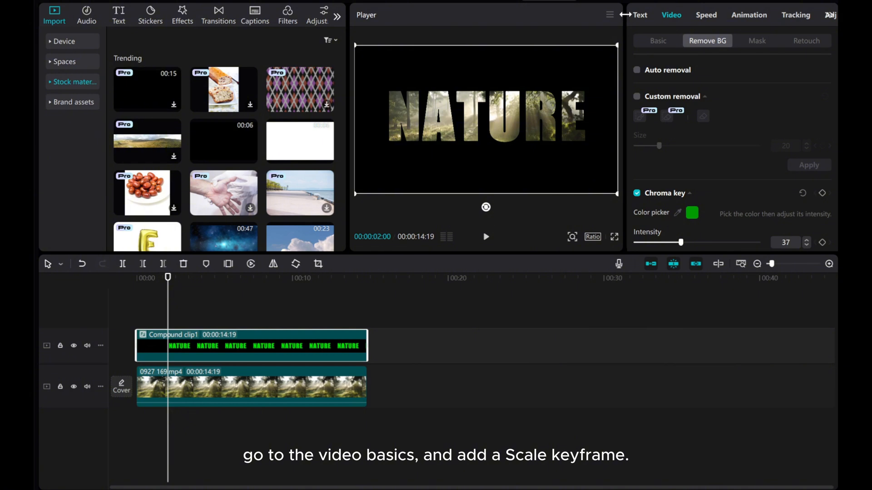
# - Keyframe the cutout's Scale at the 2-second mark, then raise it to 300% later in the clip
pyautogui.click(658, 41)
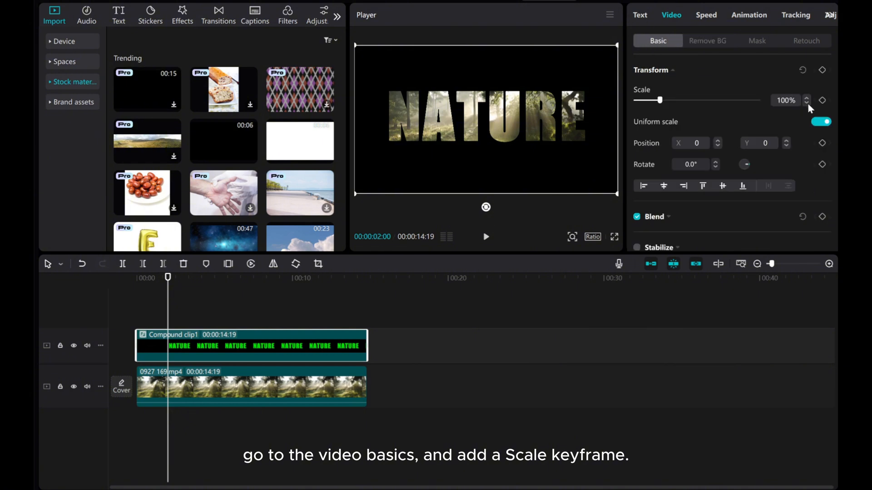
pyautogui.click(822, 100)
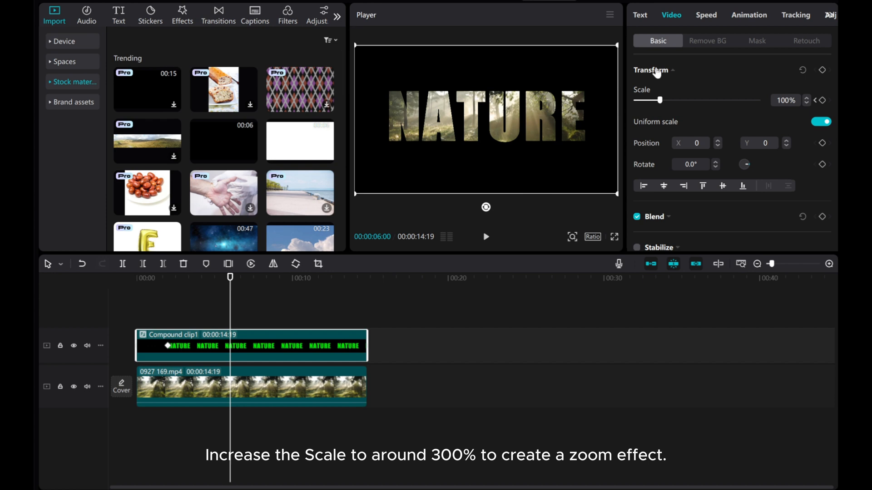
pyautogui.moveTo(665, 100); pyautogui.dragTo(677, 99)
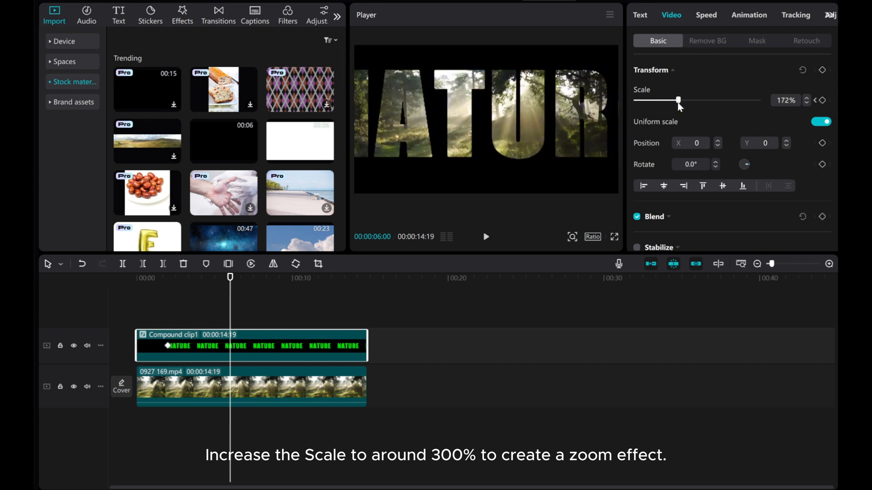
pyautogui.moveTo(678, 100); pyautogui.dragTo(703, 100)
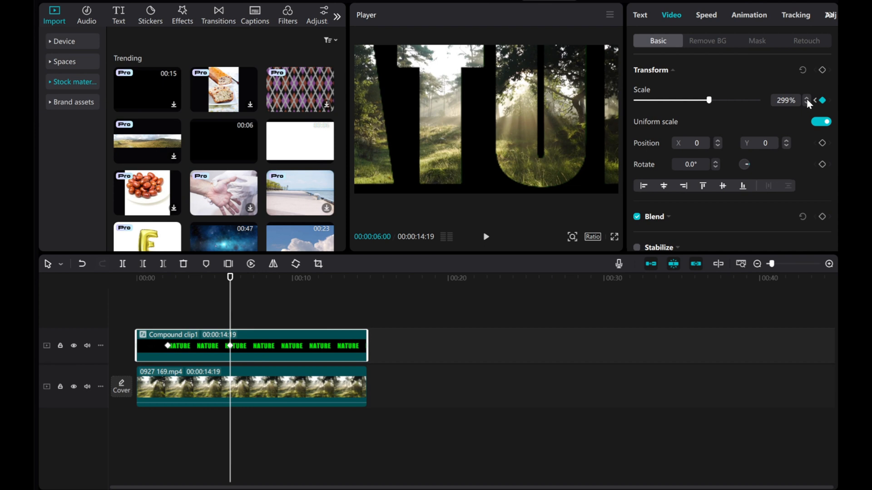
pyautogui.click(805, 97)
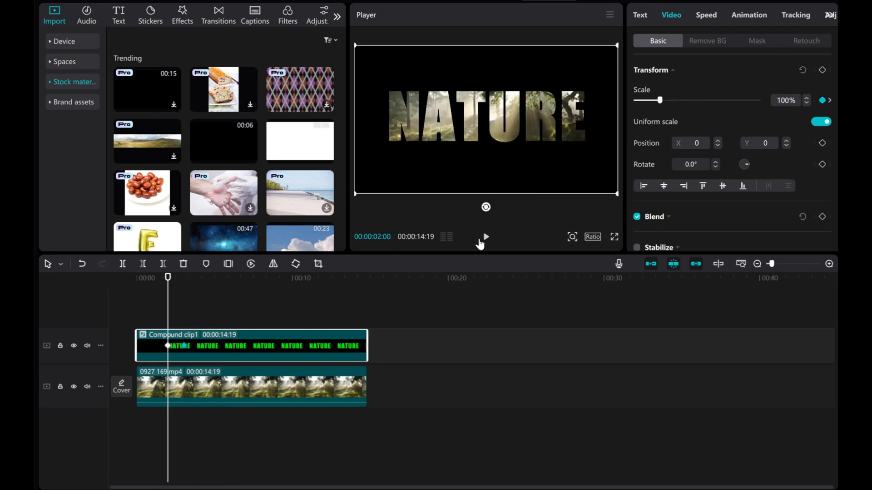
# - Preview the zoom animation and bring up the compound clip's opacity settings
pyautogui.moveTo(665, 100); pyautogui.dragTo(709, 100)
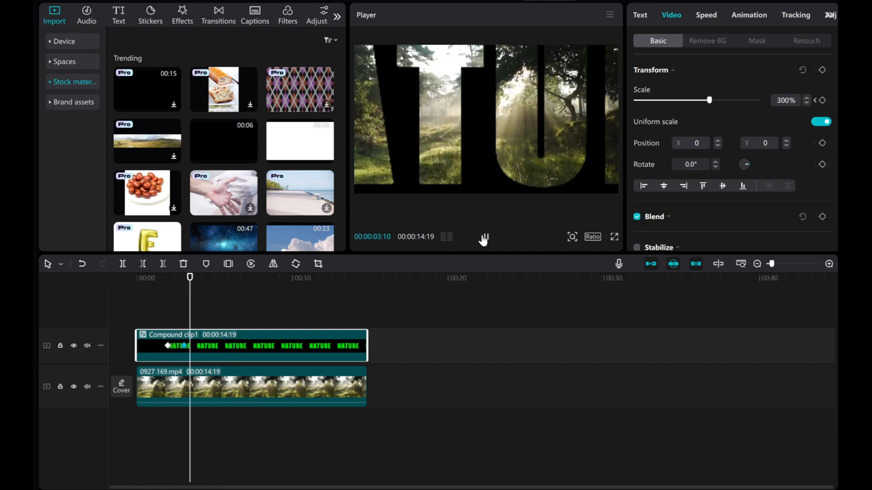
pyautogui.click(483, 237)
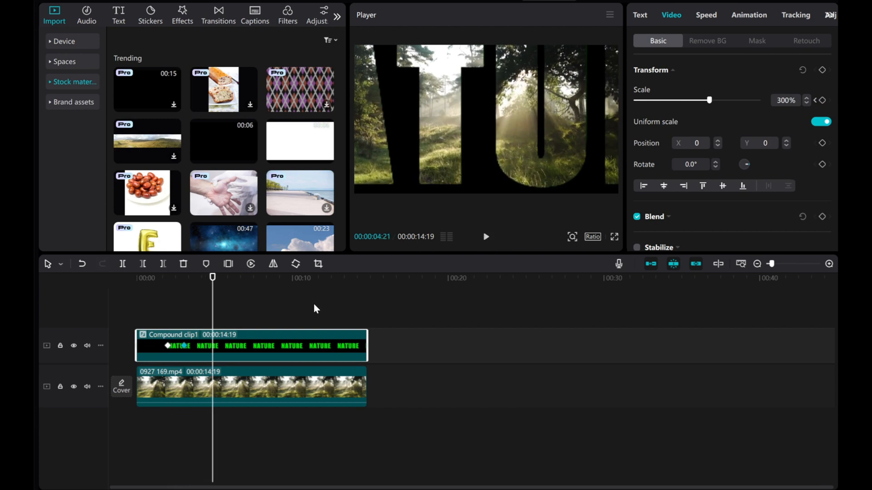
pyautogui.click(190, 346)
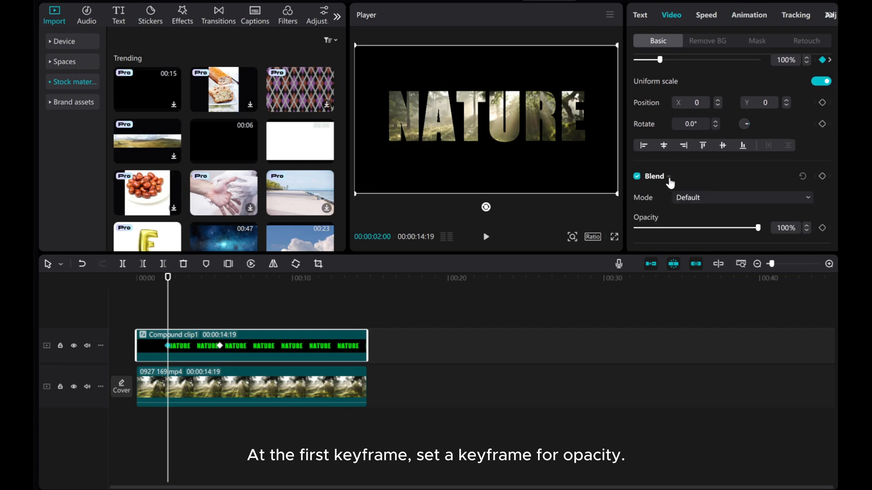
# - Keyframe Opacity at 100% at the first scale keyframe and 0% where the zoom reaches 300%
pyautogui.click(823, 228)
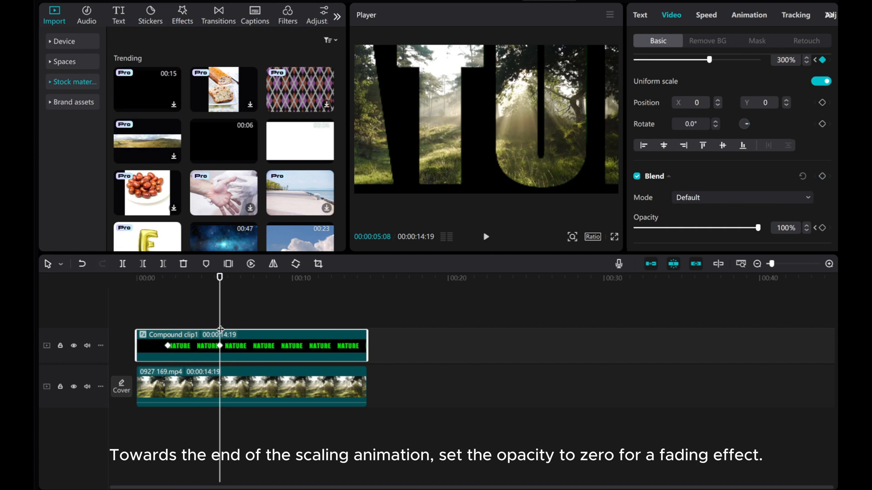
pyautogui.moveTo(382, 320)
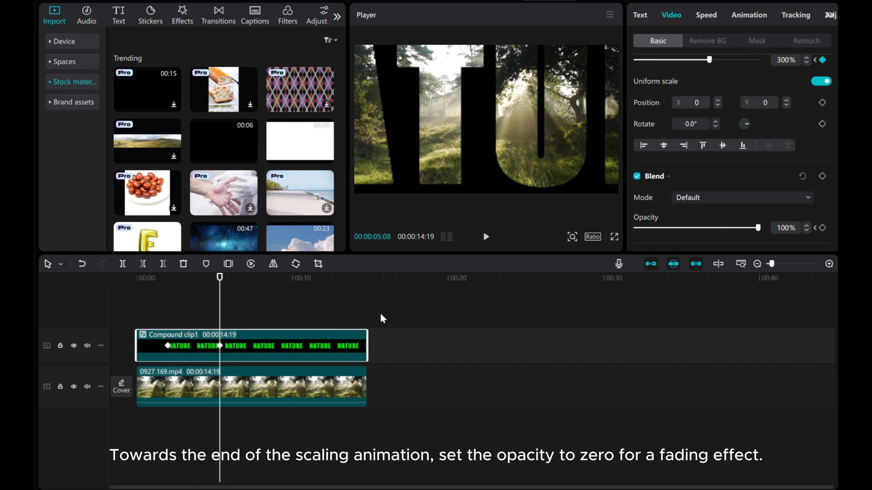
pyautogui.moveTo(757, 227); pyautogui.dragTo(640, 227)
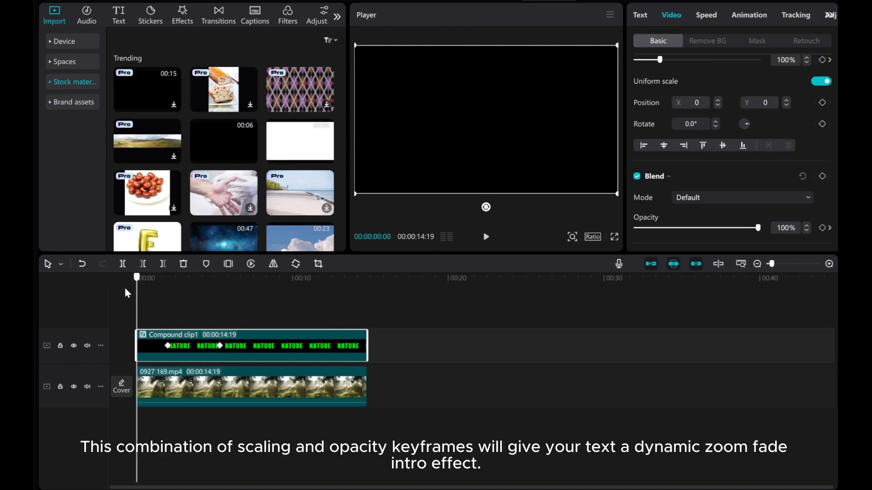
pyautogui.click(486, 237)
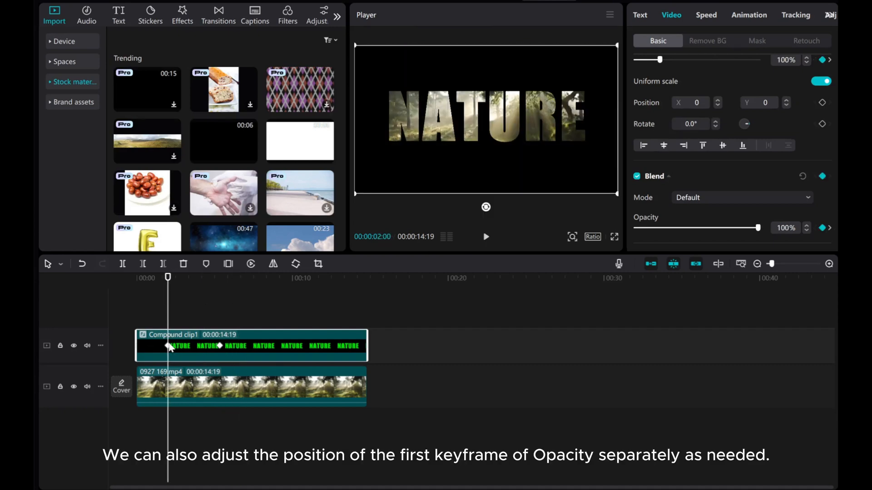
# - Show the clip's keyframe lanes and shift the first opacity keyframe slightly past the 2-second mark
pyautogui.rightClick(169, 346)
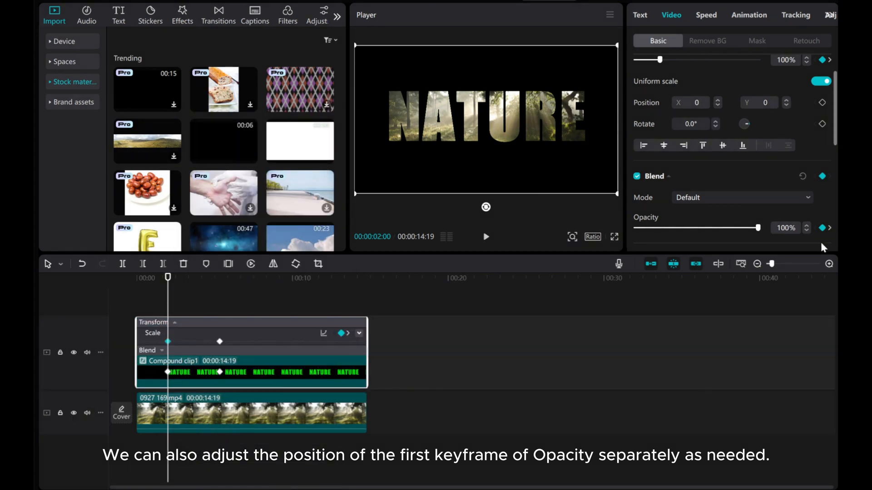
pyautogui.click(829, 263)
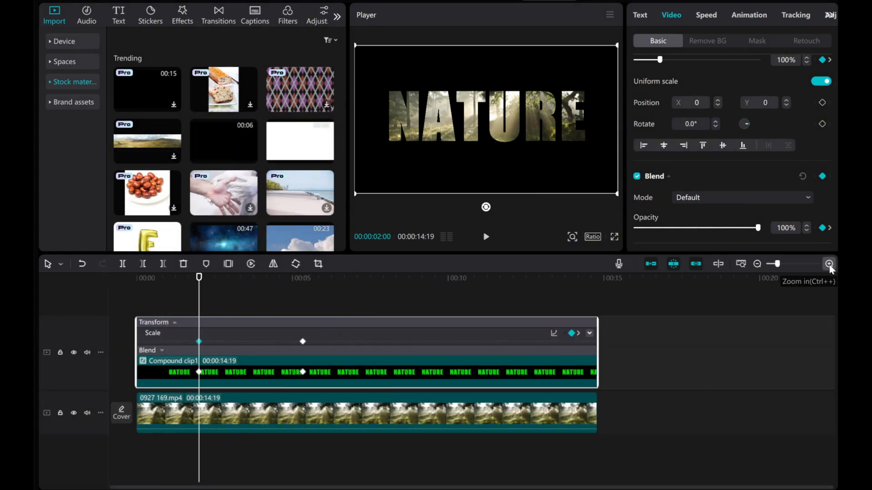
pyautogui.click(161, 351)
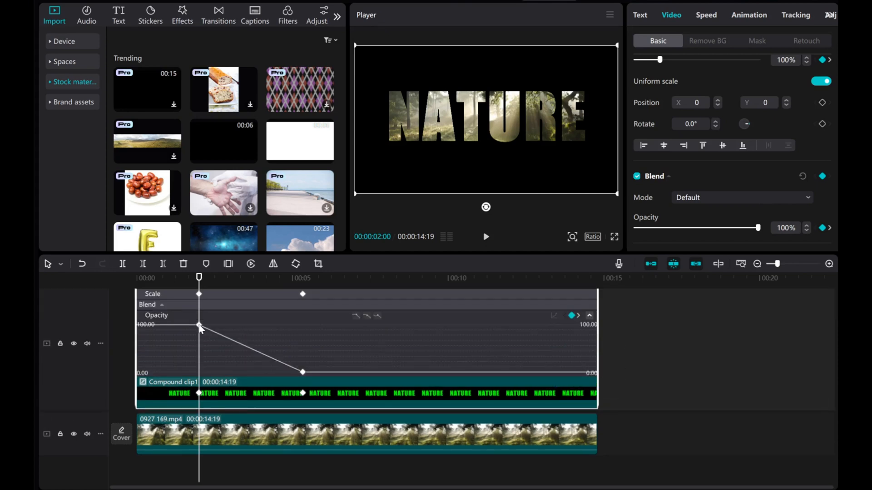
pyautogui.moveTo(208, 342)
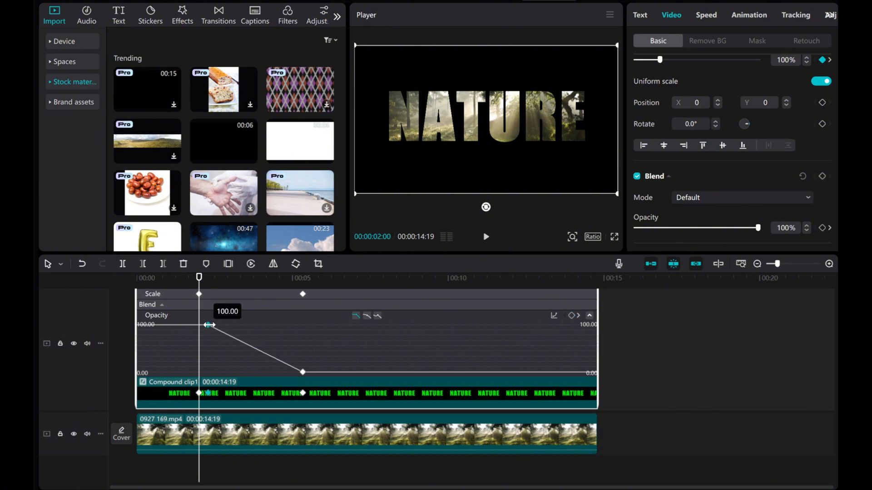
pyautogui.moveTo(207, 325); pyautogui.dragTo(240, 327)
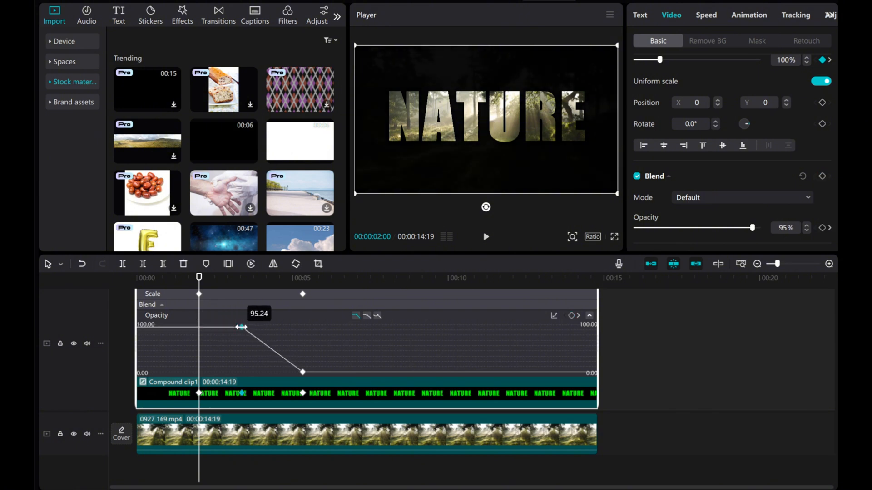
pyautogui.moveTo(240, 328); pyautogui.dragTo(240, 326)
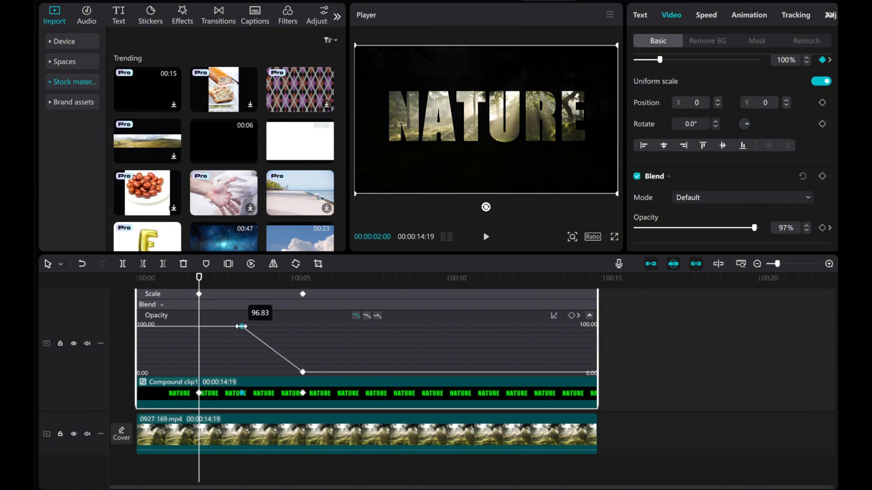